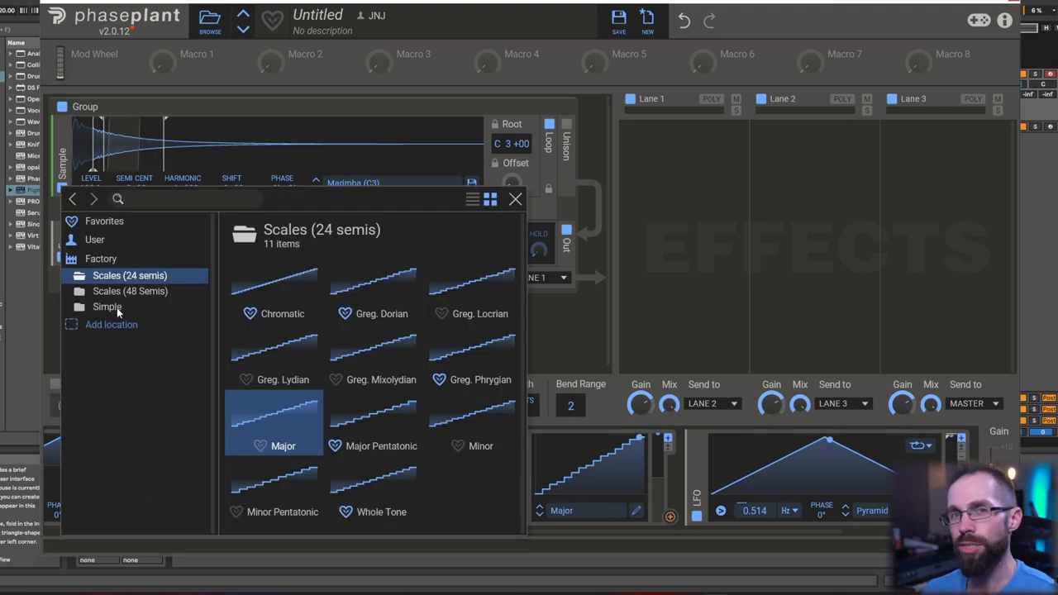
Step: Route the 50% Chance remap's output to the sample's Semi/Cent pitch and verify the assignment
click(107, 306)
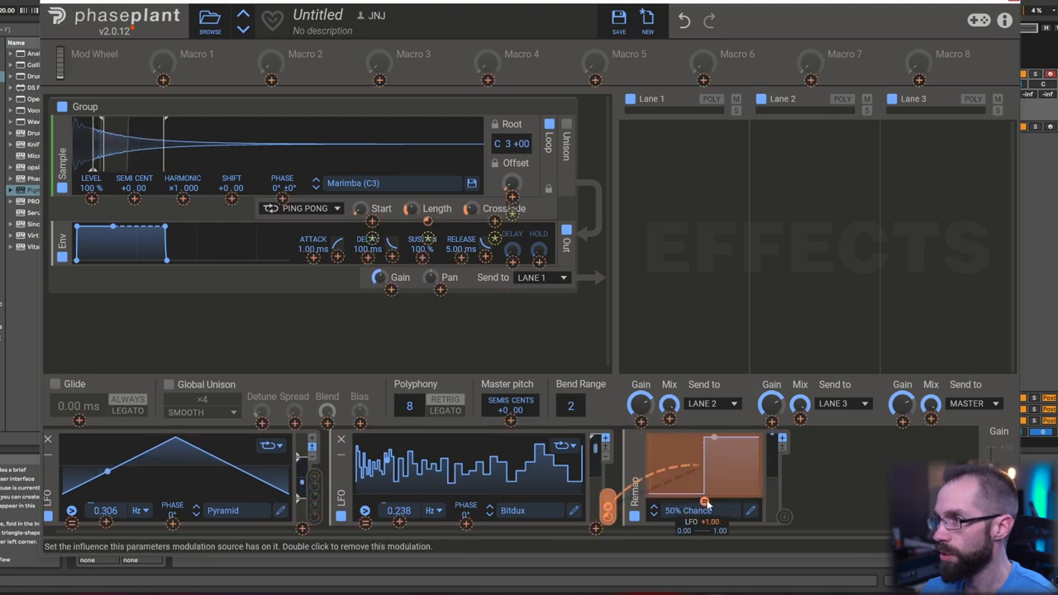
drag(702, 512, 132, 190)
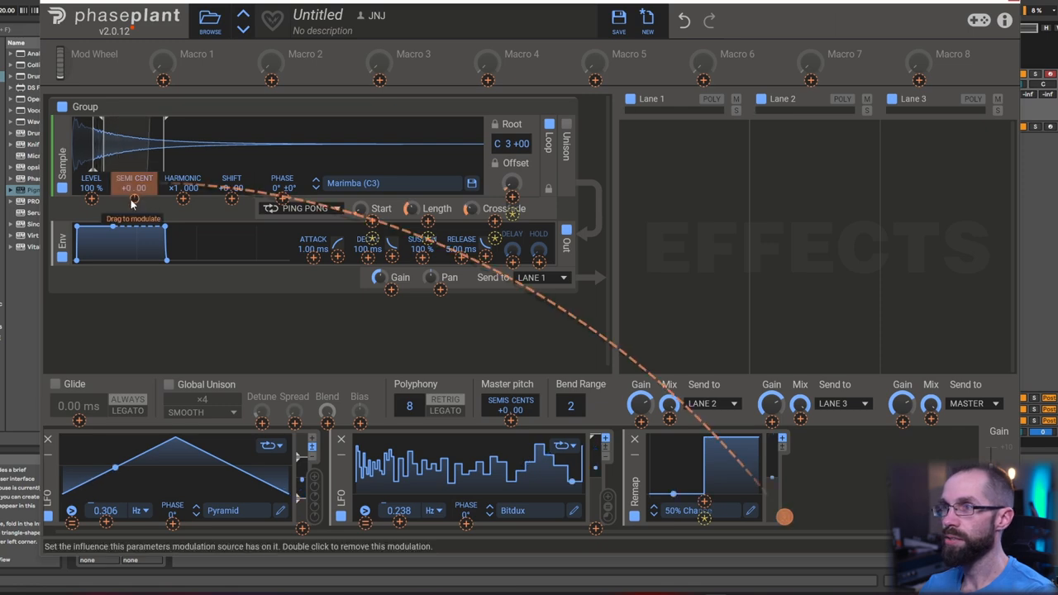
right_click(134, 190)
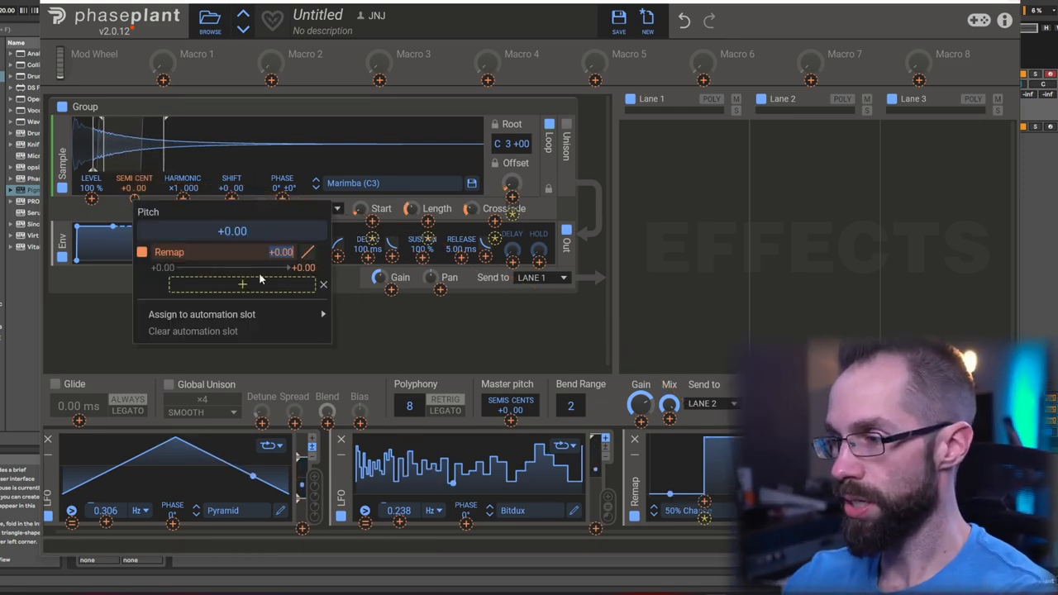
click(261, 277)
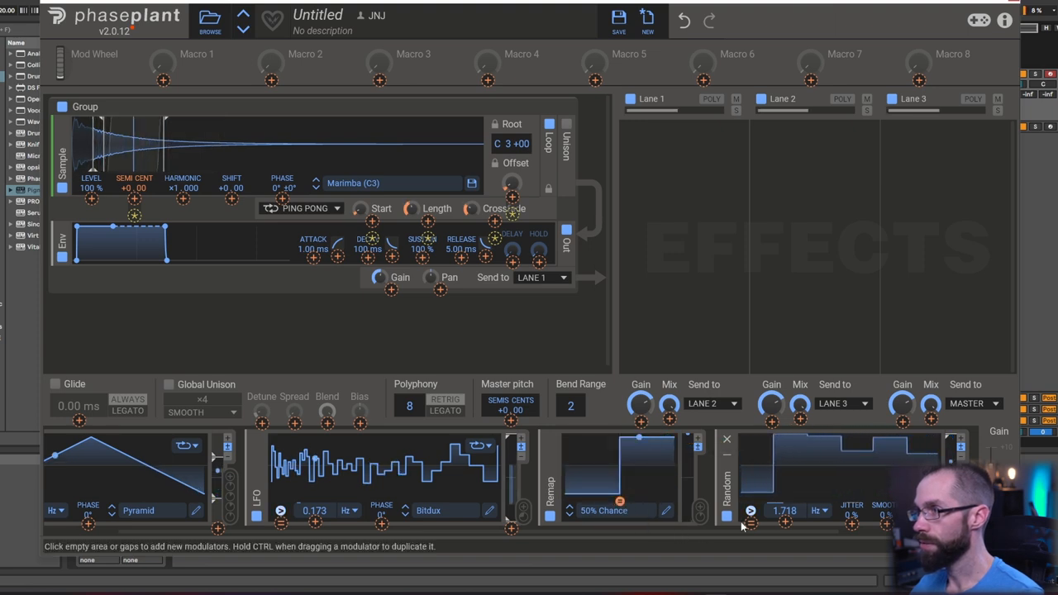
Step: Raise the Random modulator's rate to 2.378 Hz and adjust the Remap so pitch reads +2.00
drag(783, 509, 783, 487)
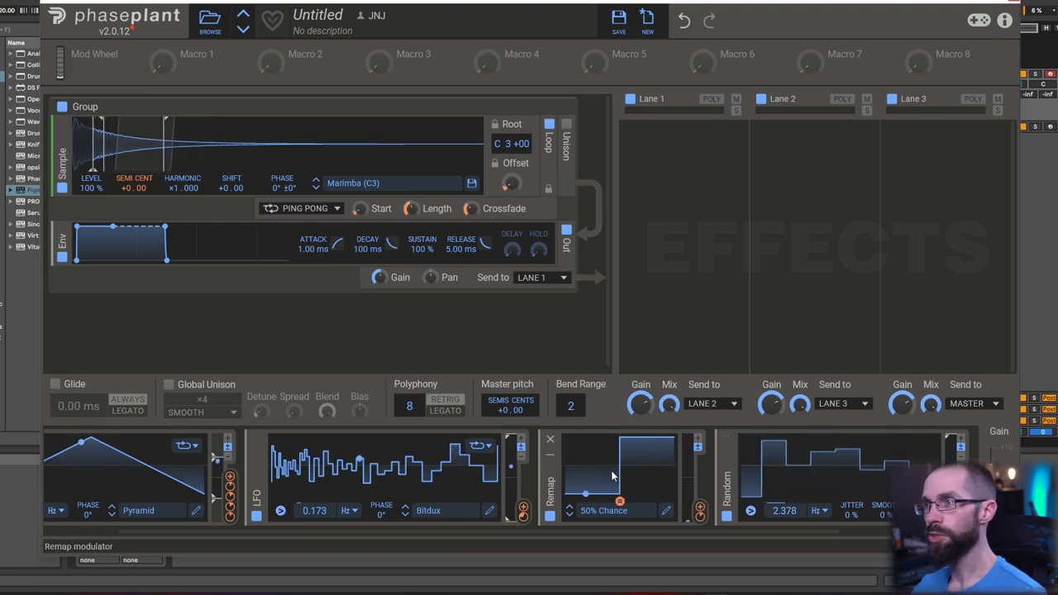
right_click(134, 181)
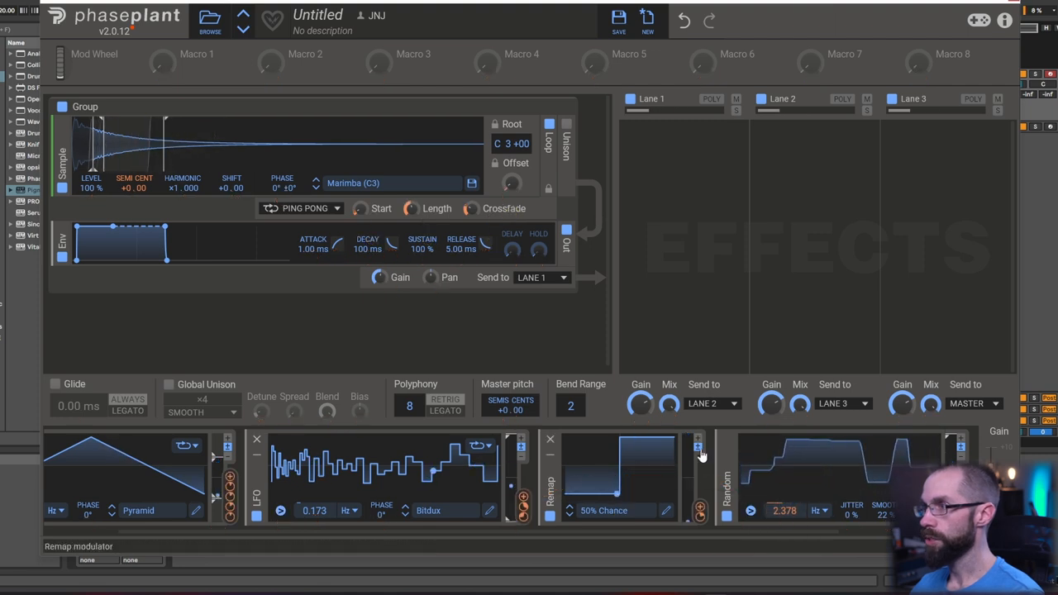
click(697, 438)
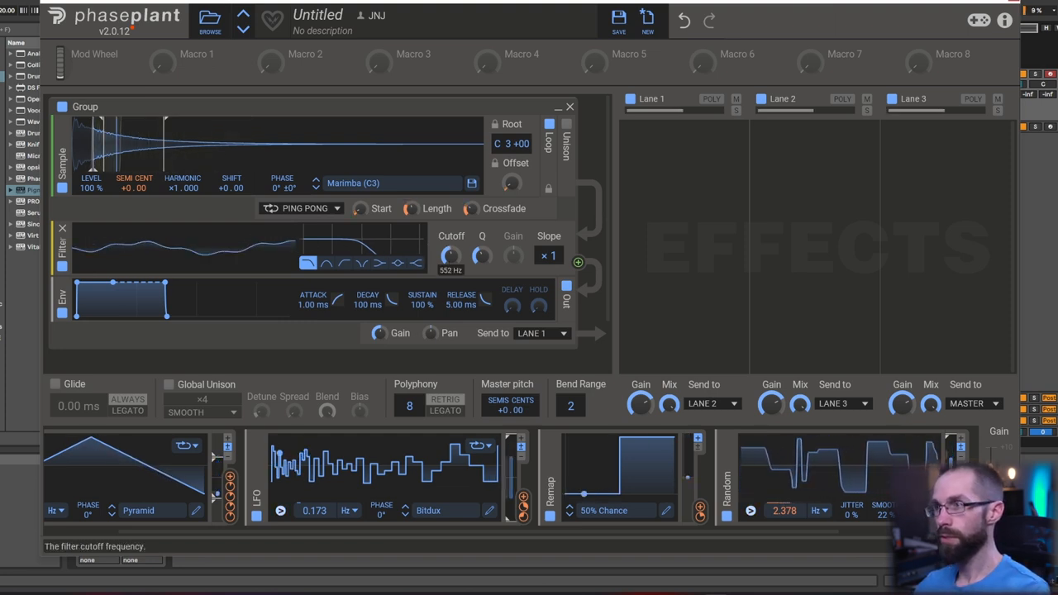
Step: Raise the filter cutoff and set the envelope to 157 ms decay, 61% sustain, 942 ms release
drag(449, 254, 450, 248)
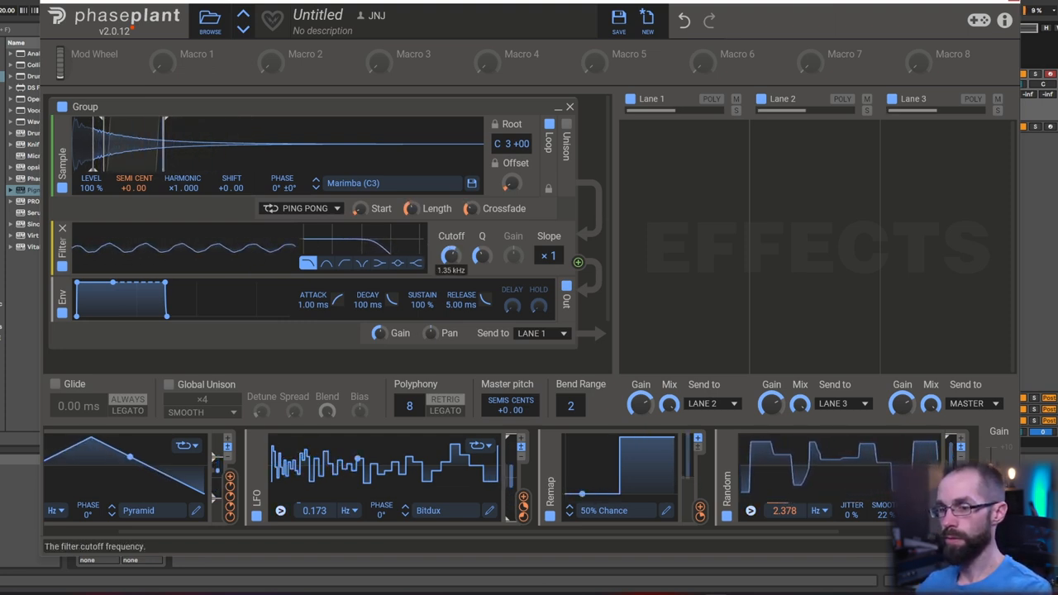
drag(449, 254, 449, 248)
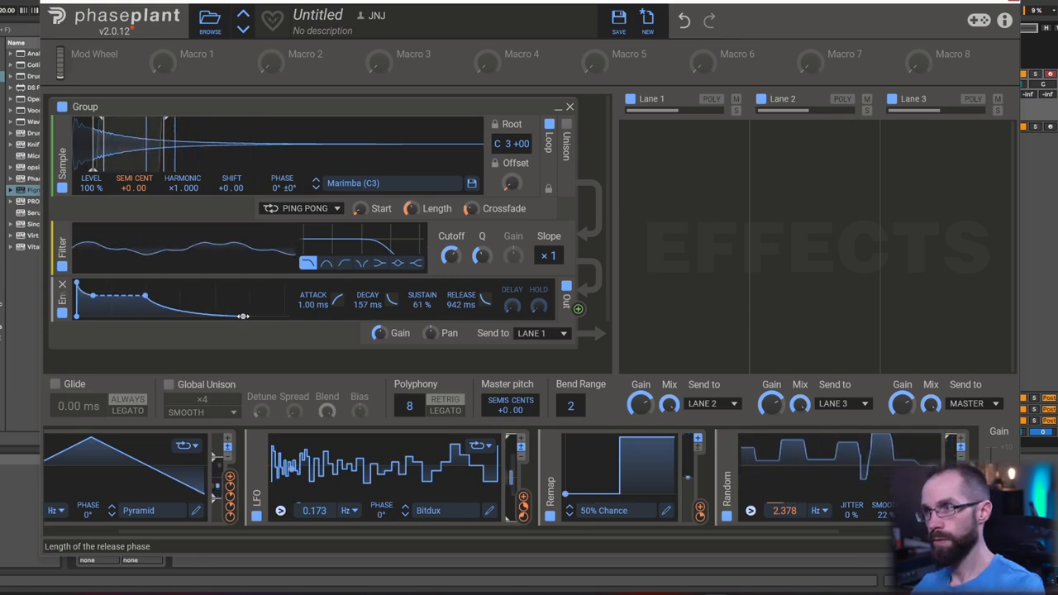
click(684, 179)
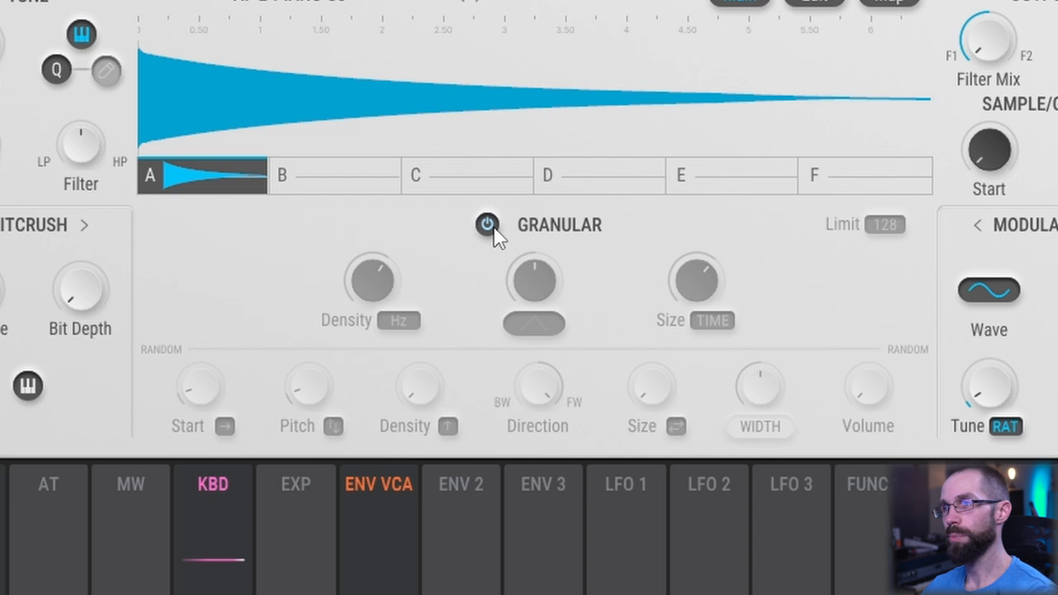
Step: Enable granular playback and raise the Random Start, Pitch, Density and Volume amounts
click(486, 225)
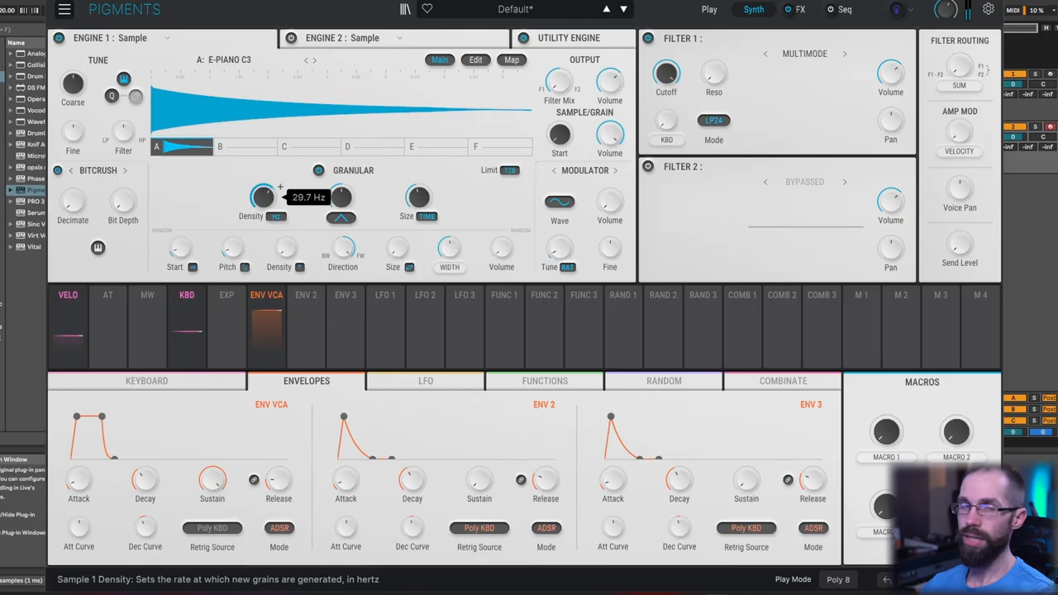
mouse_move(233, 255)
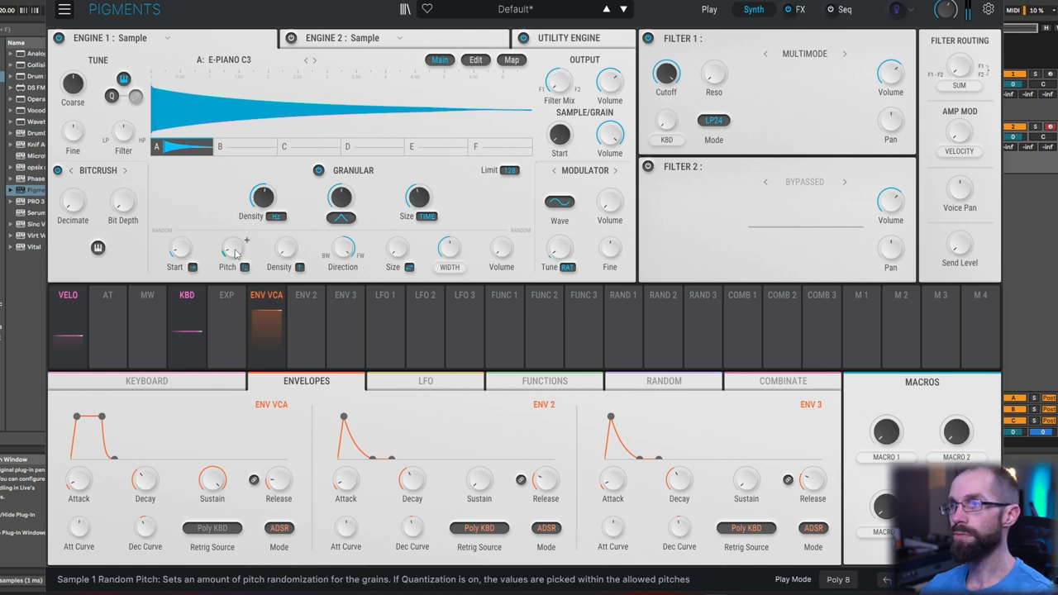
mouse_move(499, 251)
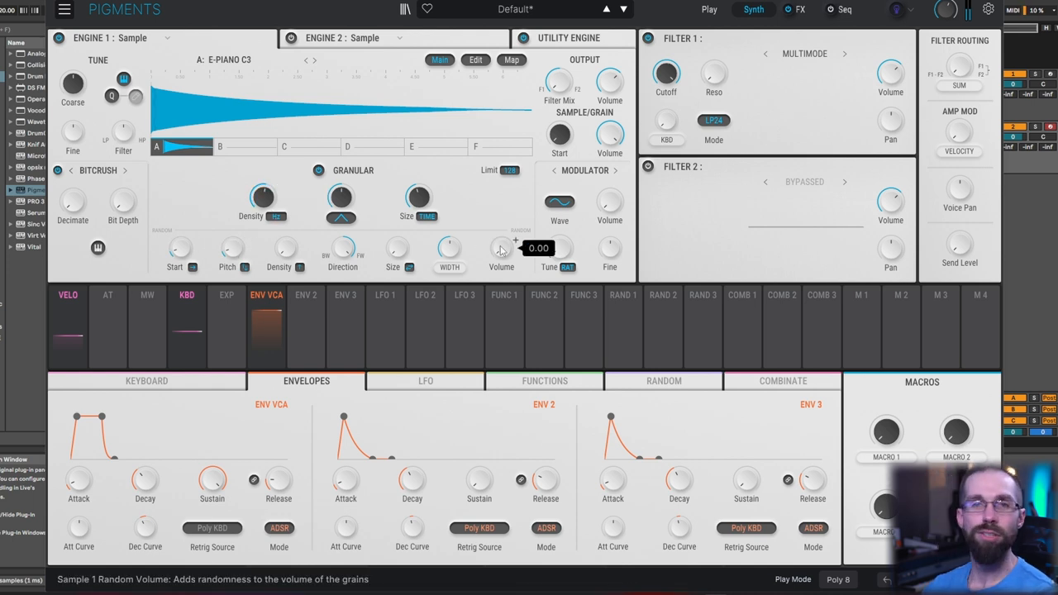
mouse_move(178, 251)
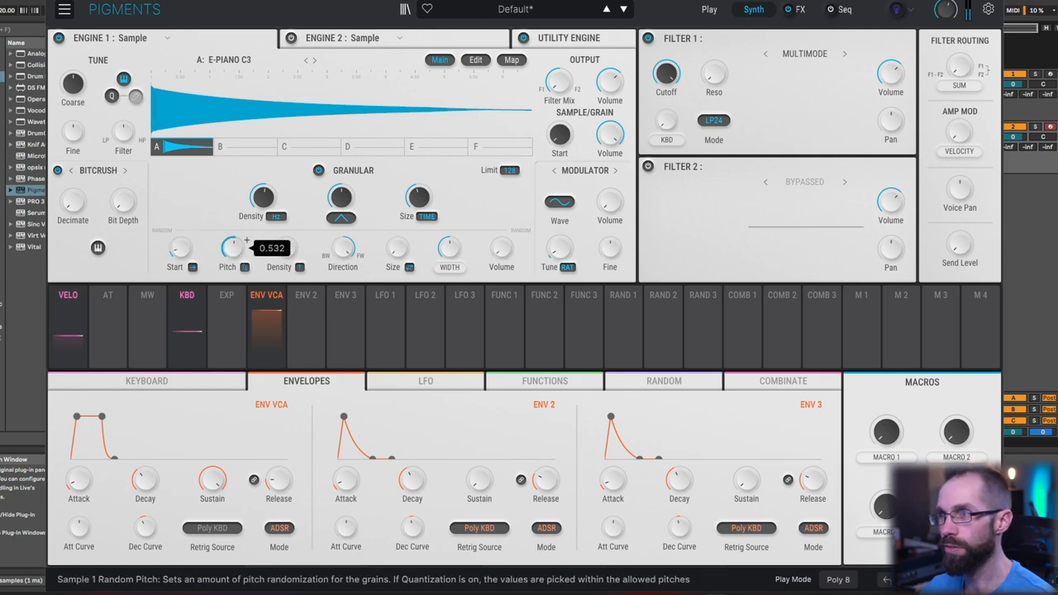
mouse_move(251, 255)
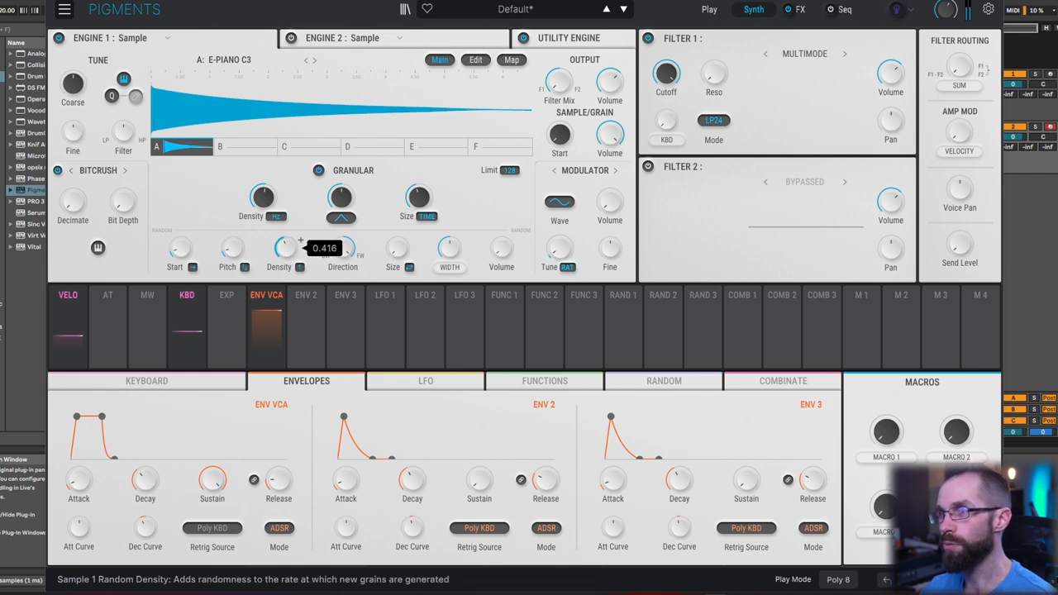
mouse_move(180, 248)
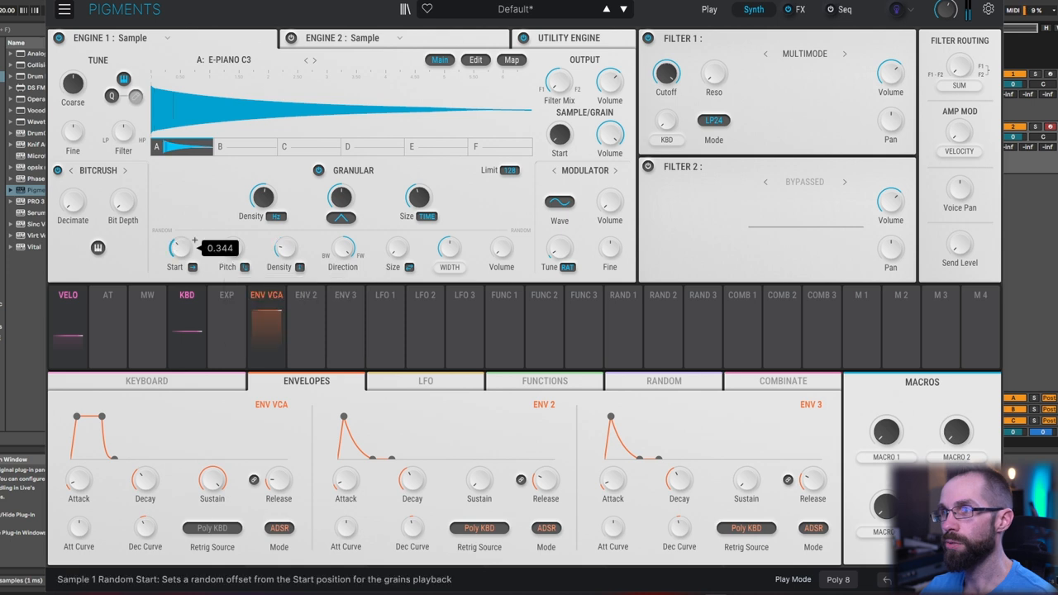
mouse_move(377, 274)
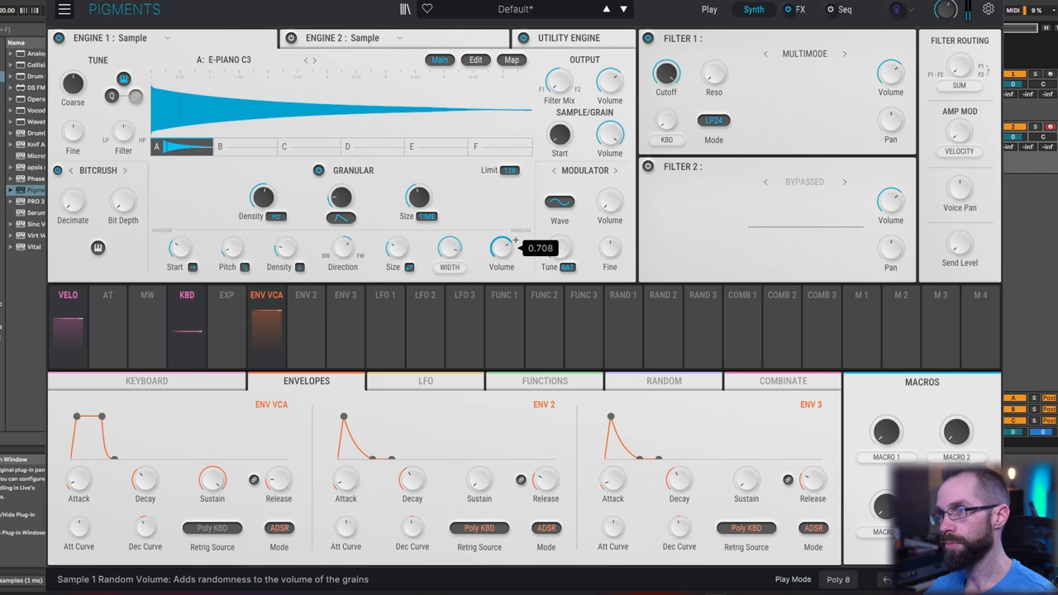
drag(501, 248, 501, 256)
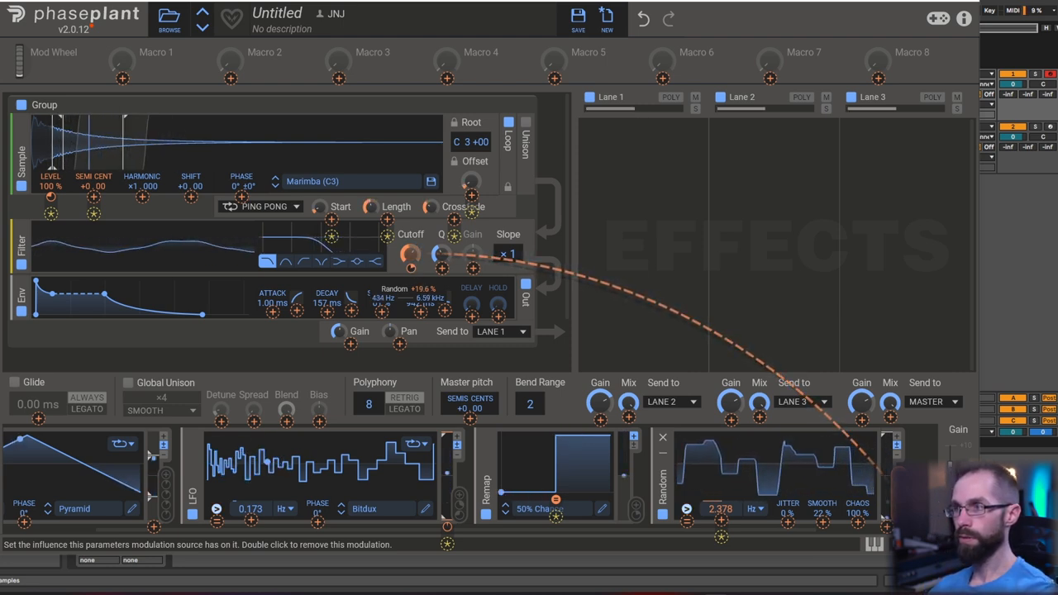
Step: Route the Random modulator's output to the filter Cutoff as well
drag(410, 254, 413, 268)
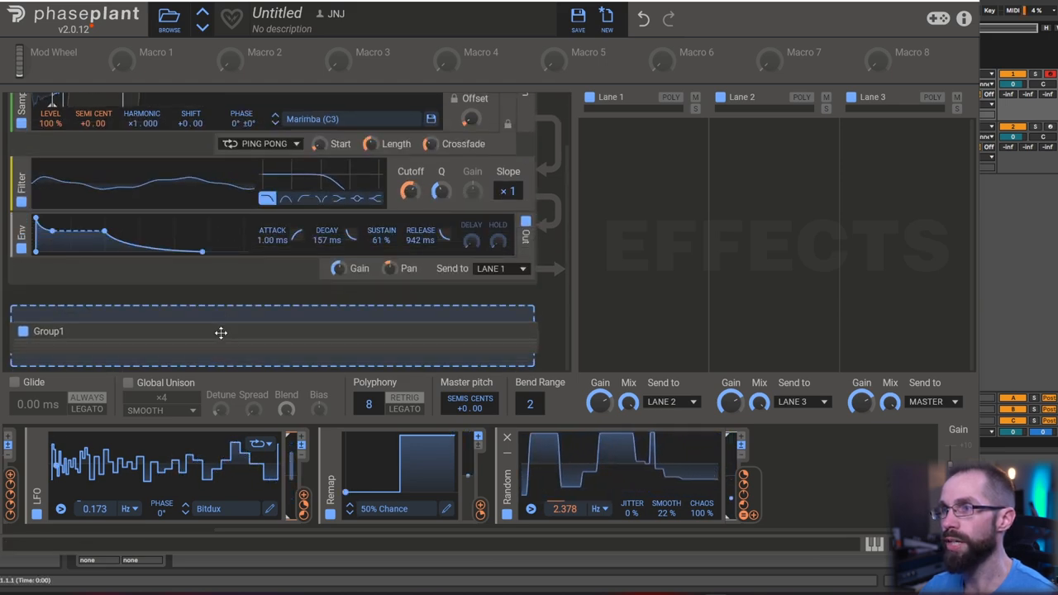
Step: Expand duplicated Group1 and load the Xylo 1 (C5) mallet sample into it
double_click(48, 331)
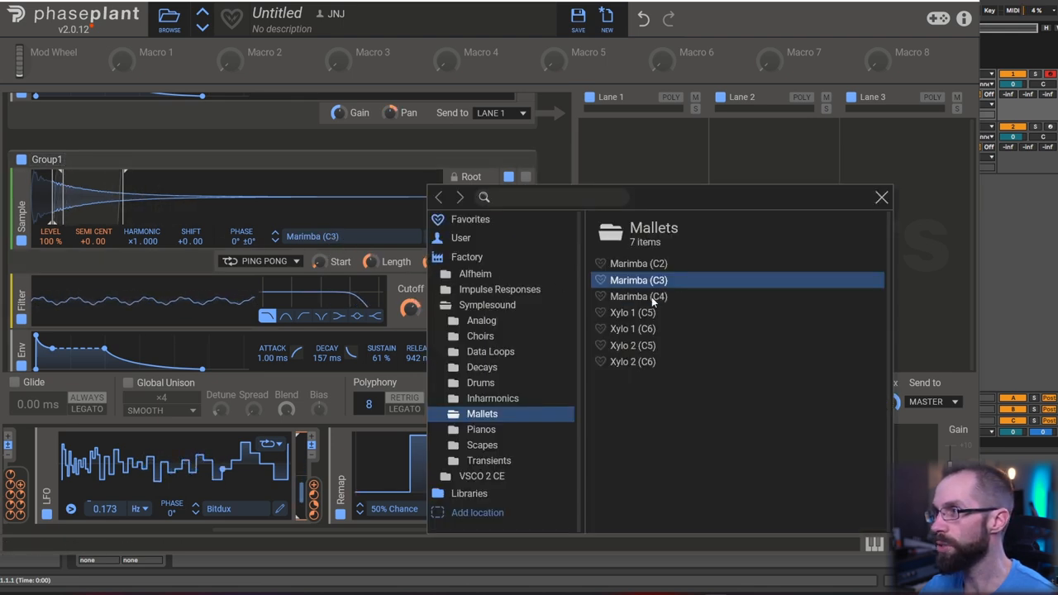
click(631, 312)
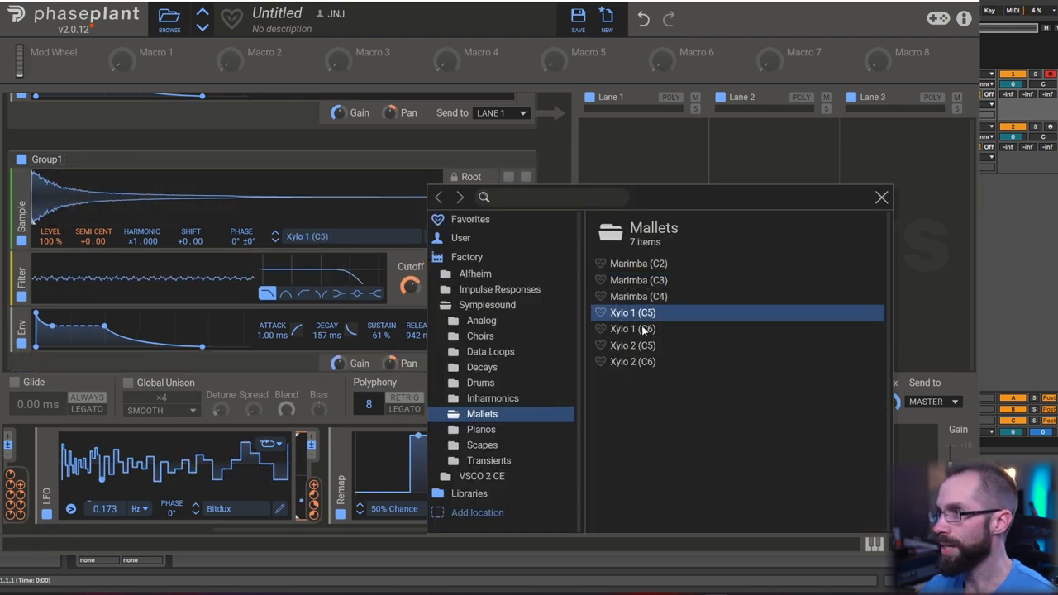